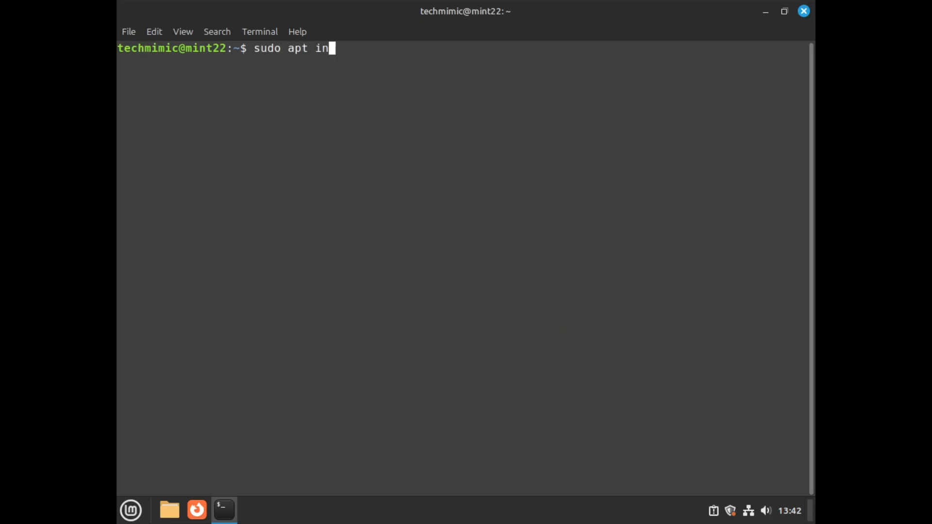
- Run sudo apt install neofetch, sudo visudo and groups to see the account refused sudo
{"action": "type", "text": "stall neofetch"}
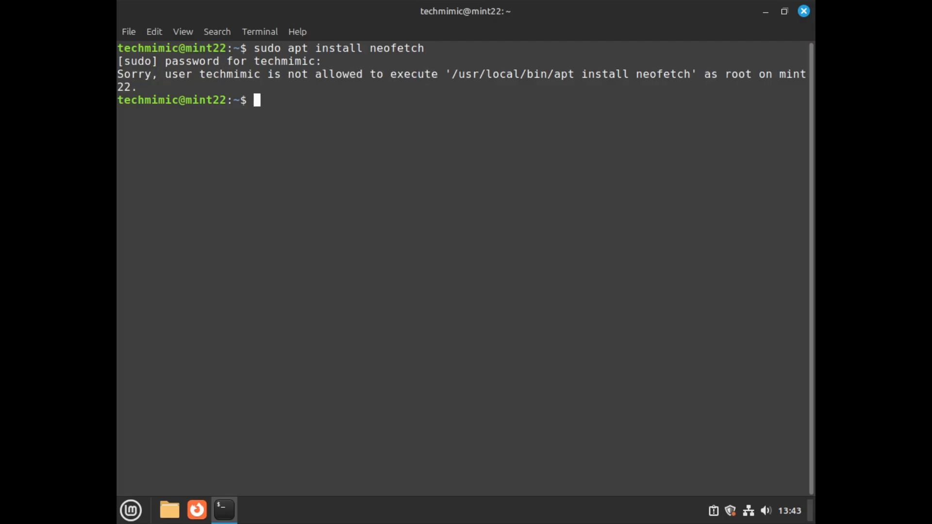
{"action": "type", "text": "sudo visudo"}
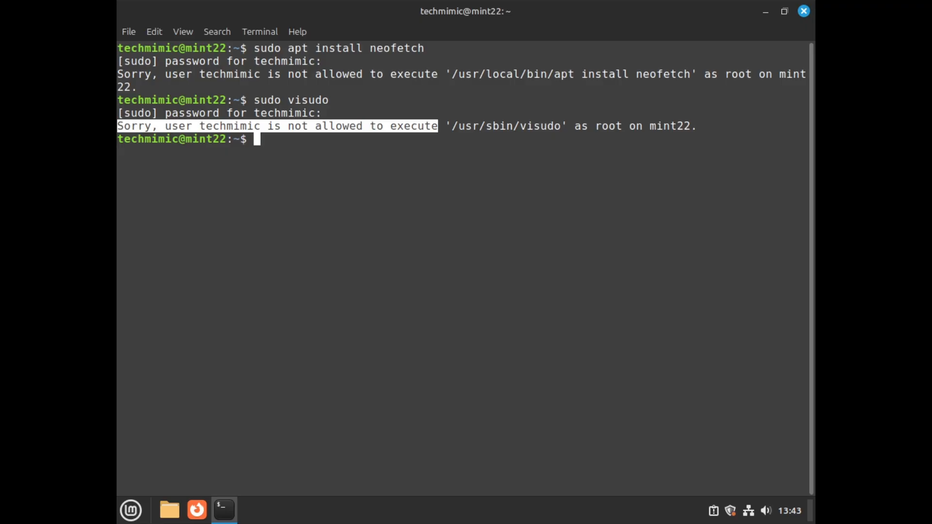
{"action": "type", "text": "groups"}
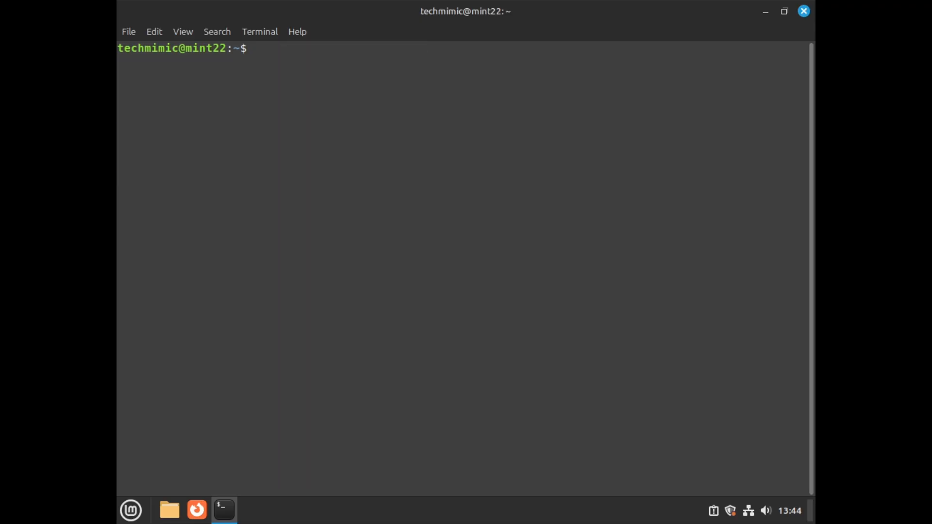
- Run su and su - and see both end in authentication failure
{"action": "key", "text": "Return"}
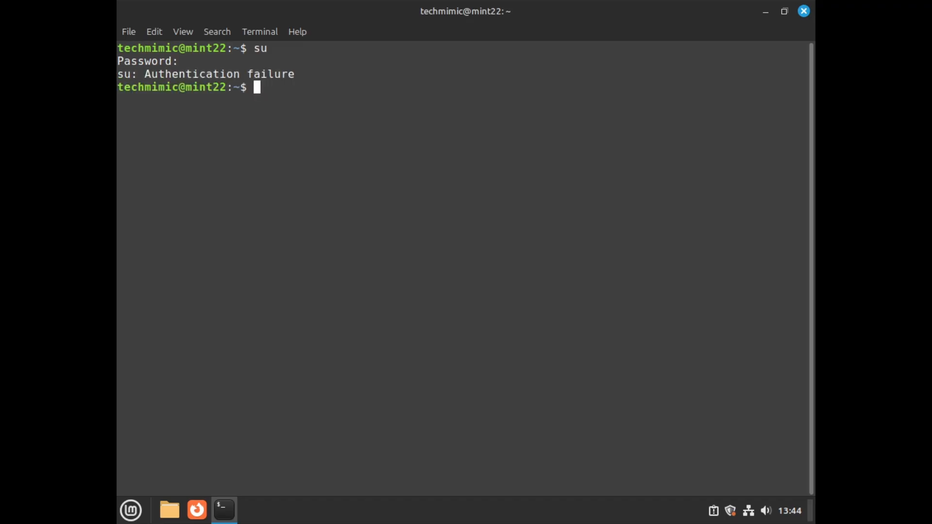
{"action": "type", "text": "su -"}
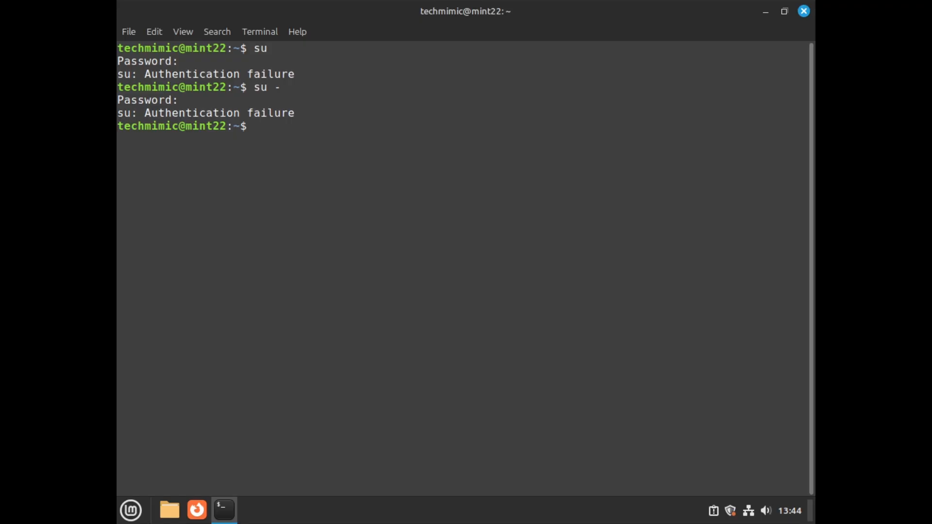
{"action": "type", "text": "sudo"}
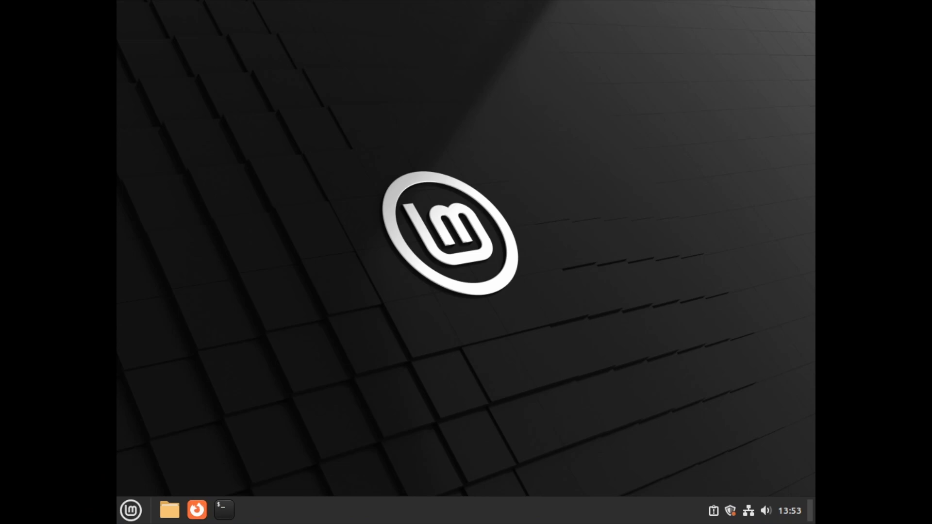
- Restart the machine from the Mint menu so it reaches the GRUB boot menu
{"action": "left_click", "coordinate": [250, 510]}
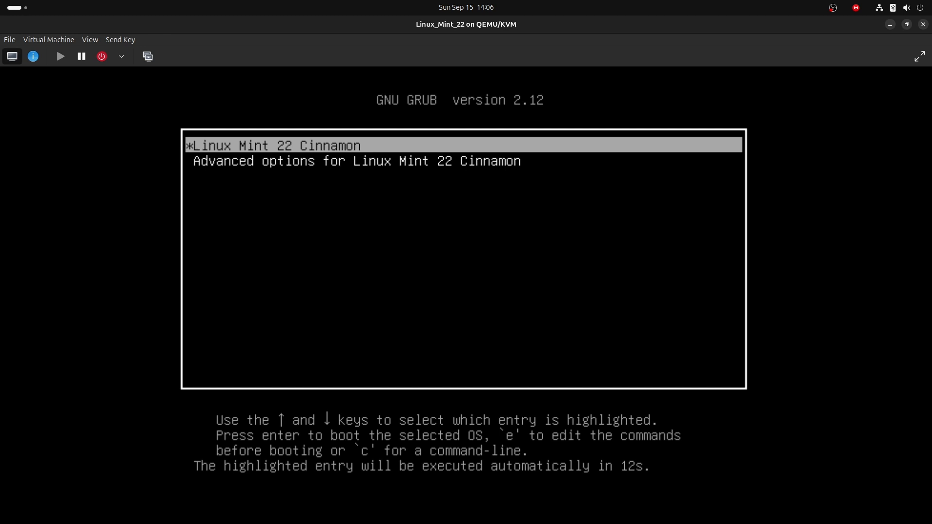
- Append rw init=/bin/bash to the Linux Mint kernel line and boot it with Ctrl+X
{"action": "key", "text": "e"}
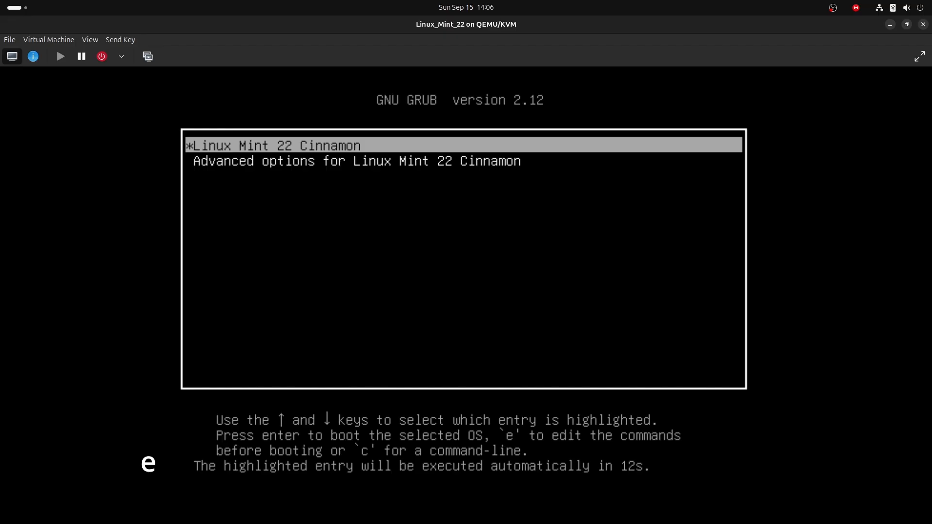
{"action": "key", "text": "e"}
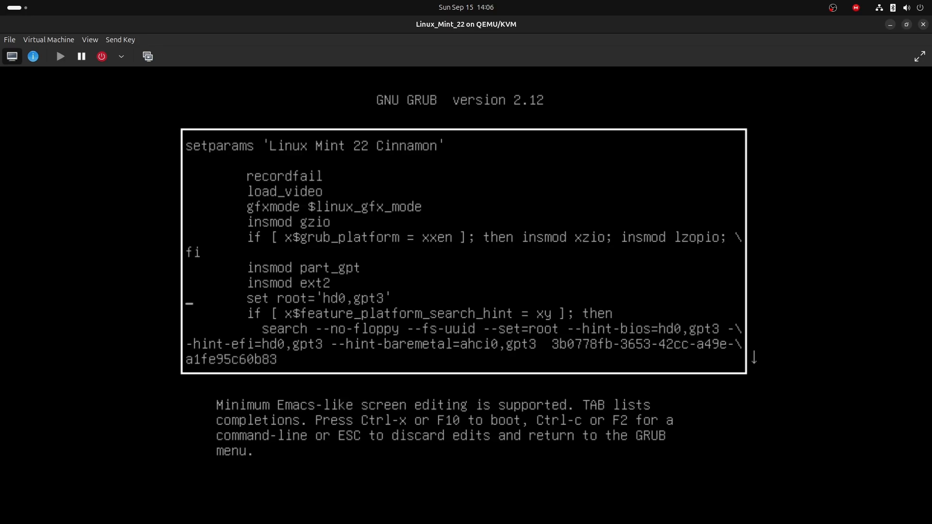
{"action": "scroll", "scroll_direction": "down", "scroll_amount": 3}
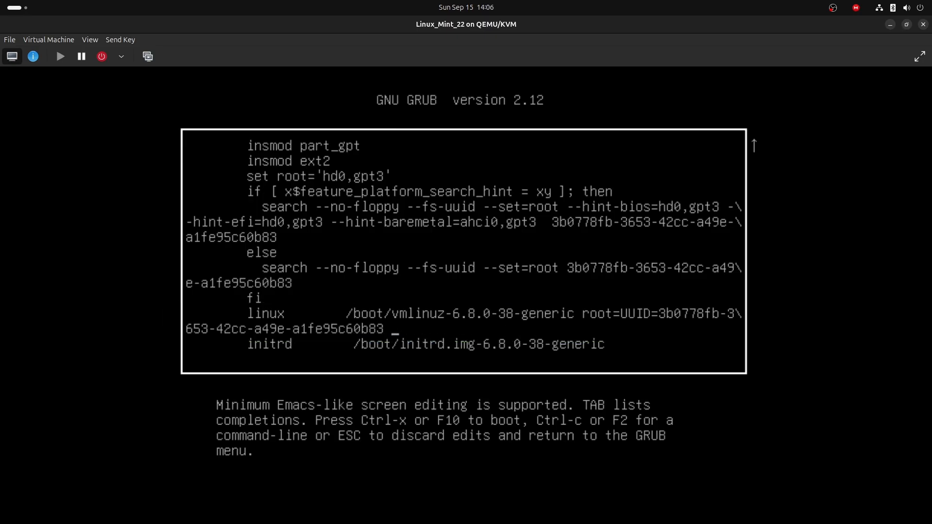
{"action": "type", "text": "rw init=/"}
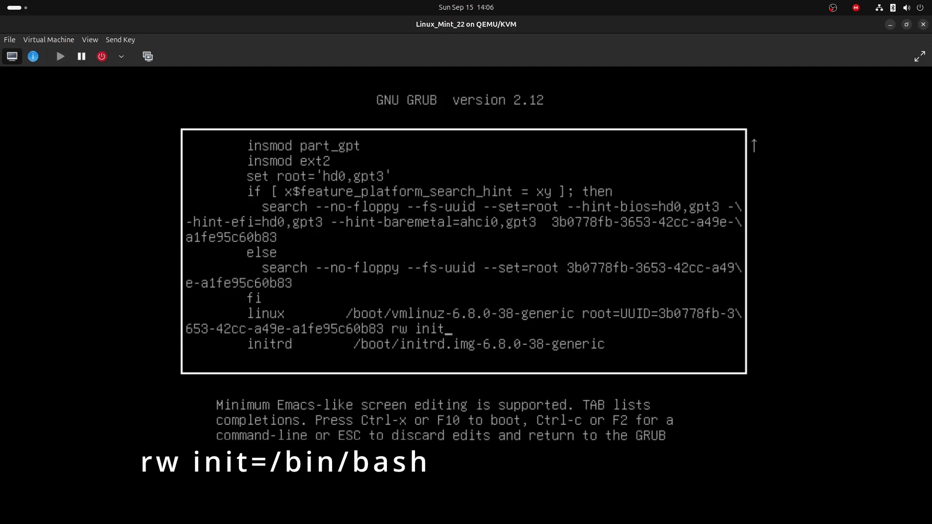
{"action": "type", "text": "="}
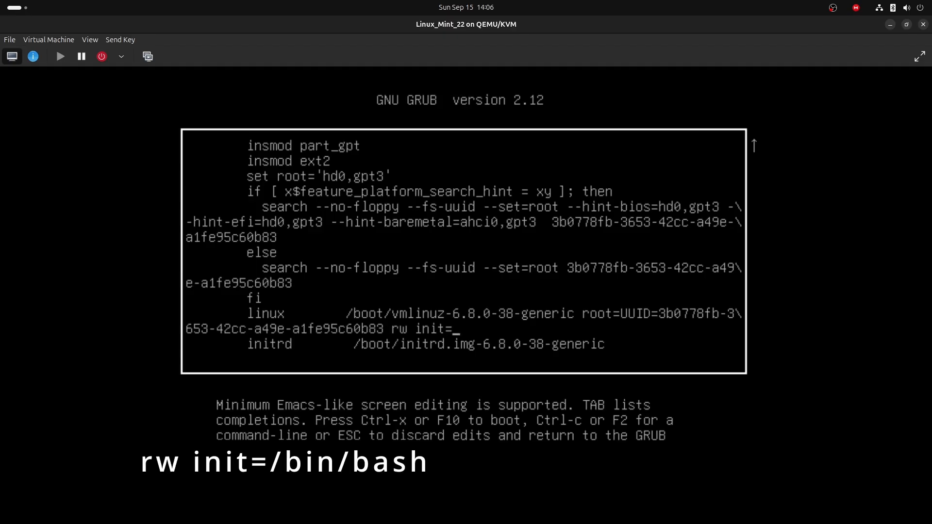
{"action": "type", "text": "/bin/bash"}
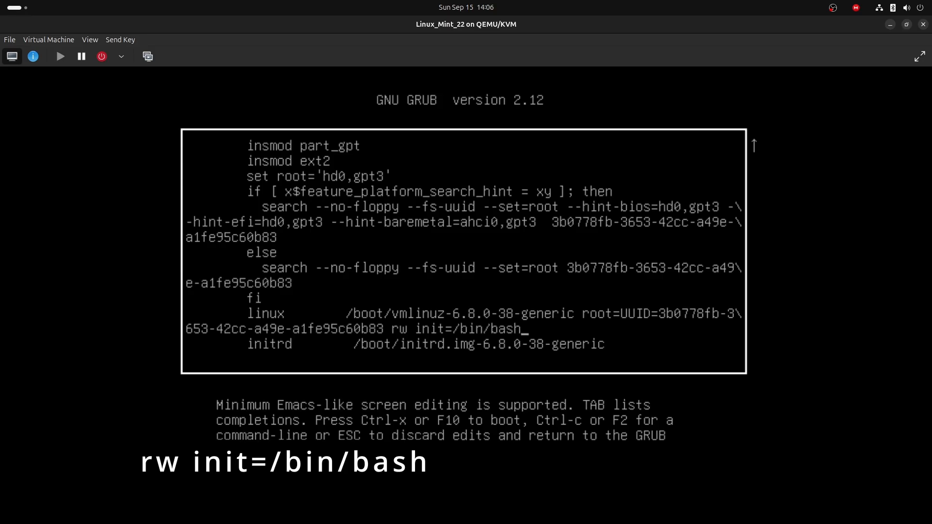
{"action": "key", "text": "ctrl+x"}
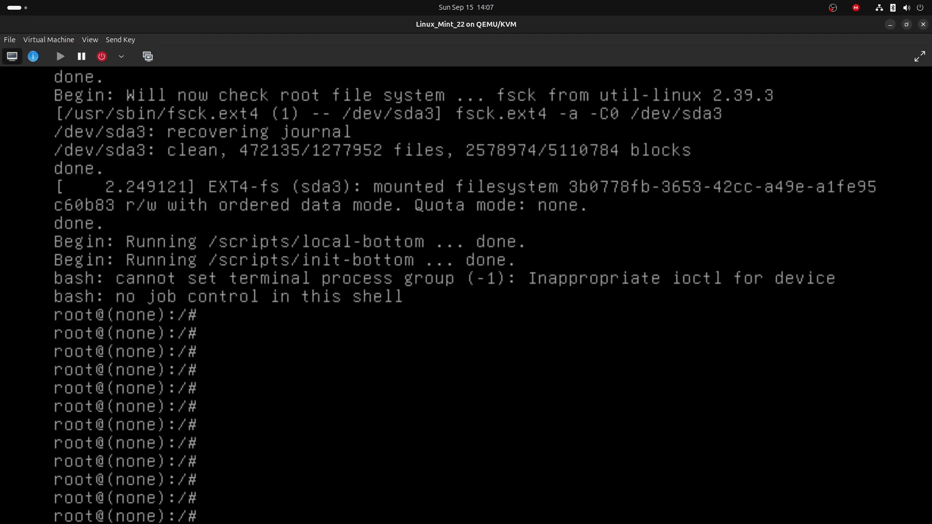
- Remount the root filesystem read-write with mount -o remount,rw /
{"action": "type", "text": "mount -o"}
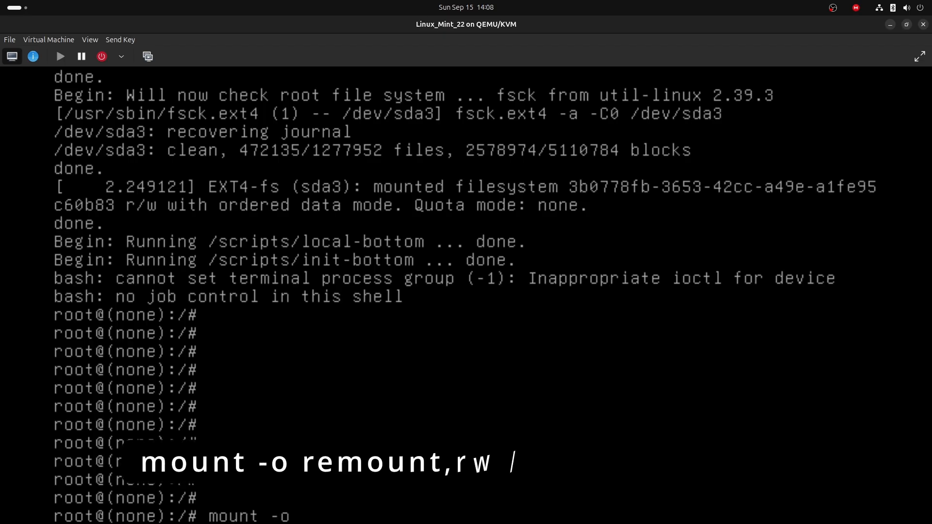
{"action": "type", "text": "remount,rw /"}
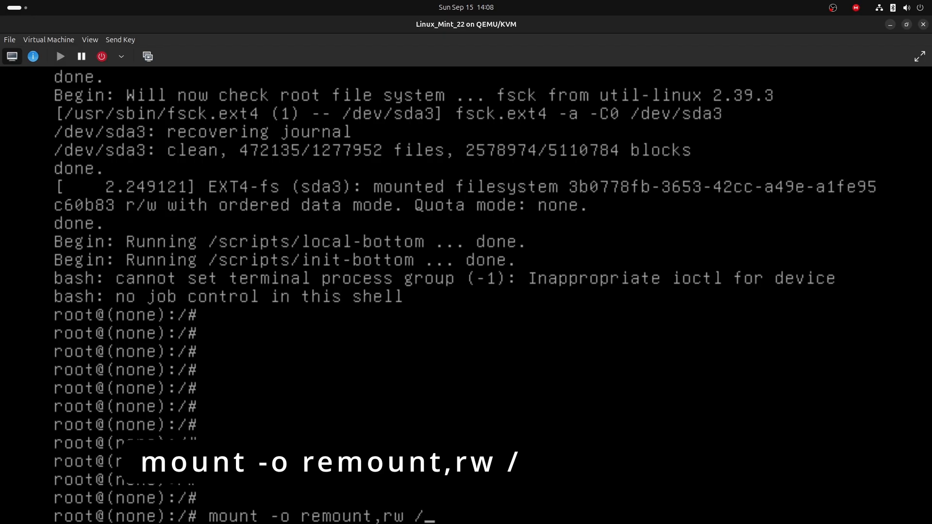
{"action": "key", "text": "Return"}
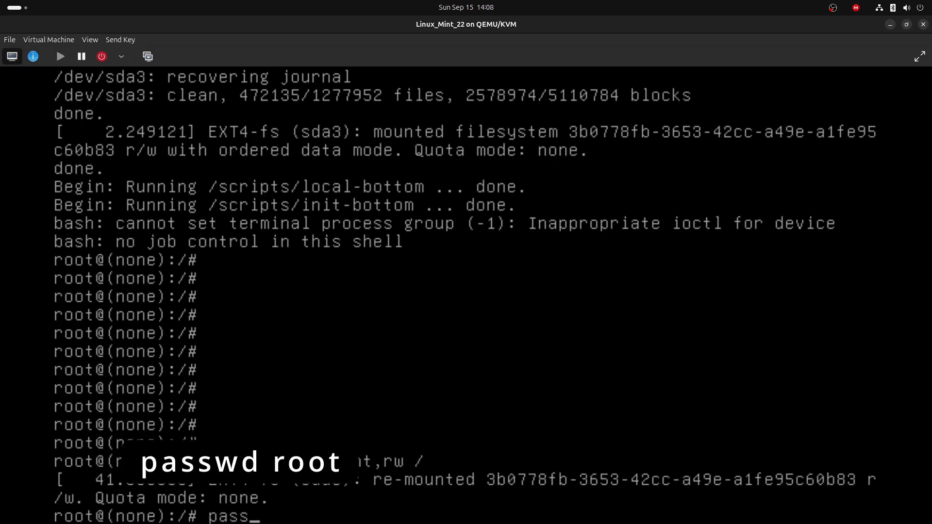
- Set a new root password with passwd root, then run exec /sbin/init to reach the login screen
{"action": "key", "text": "Return"}
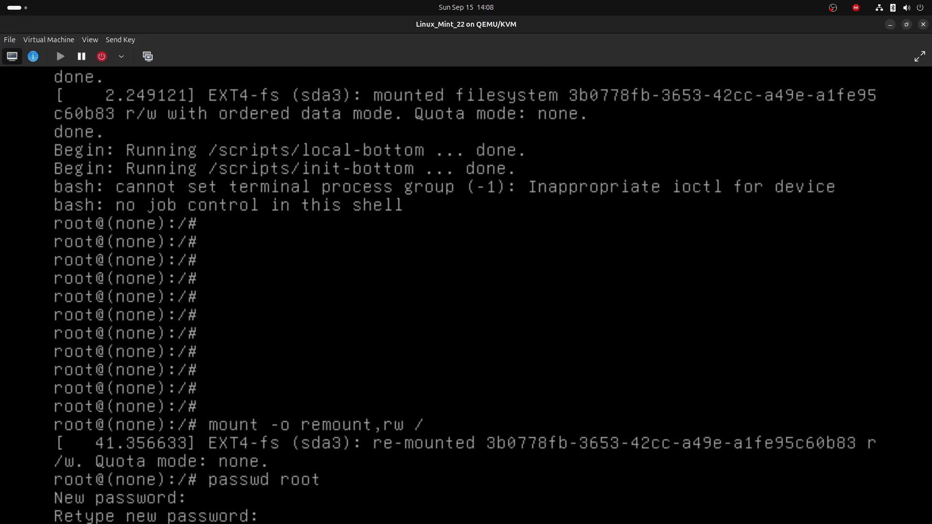
{"action": "key", "text": "Return"}
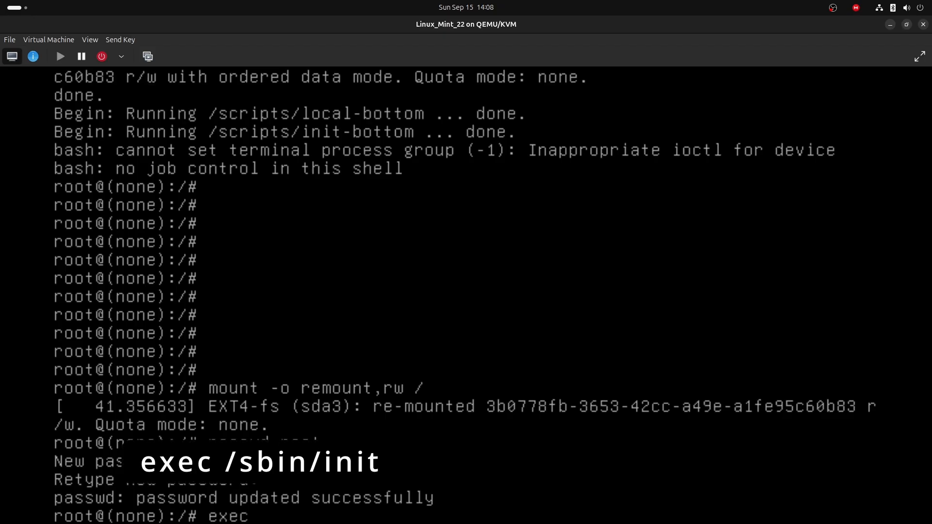
{"action": "type", "text": "/sbin"}
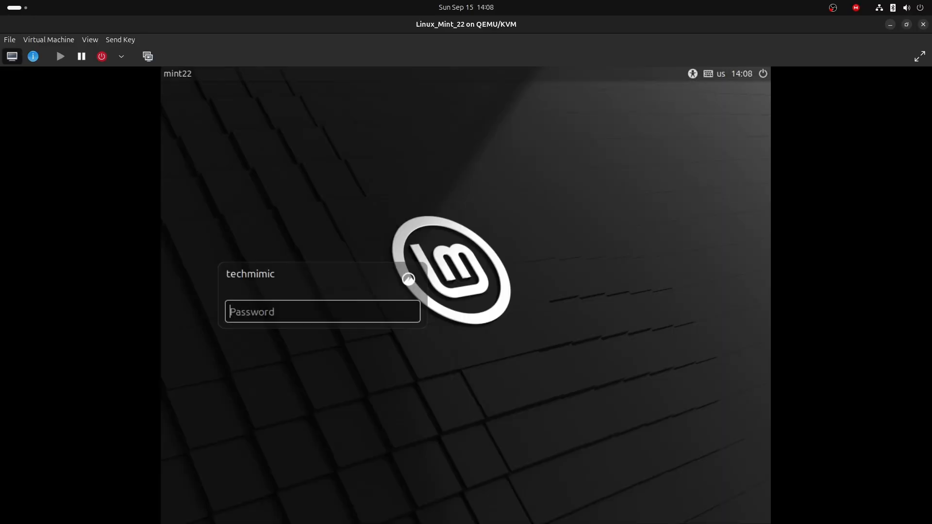
- Log in, become root with su, and run usermod -aG sudo for the techmi account
{"action": "key", "text": "Return"}
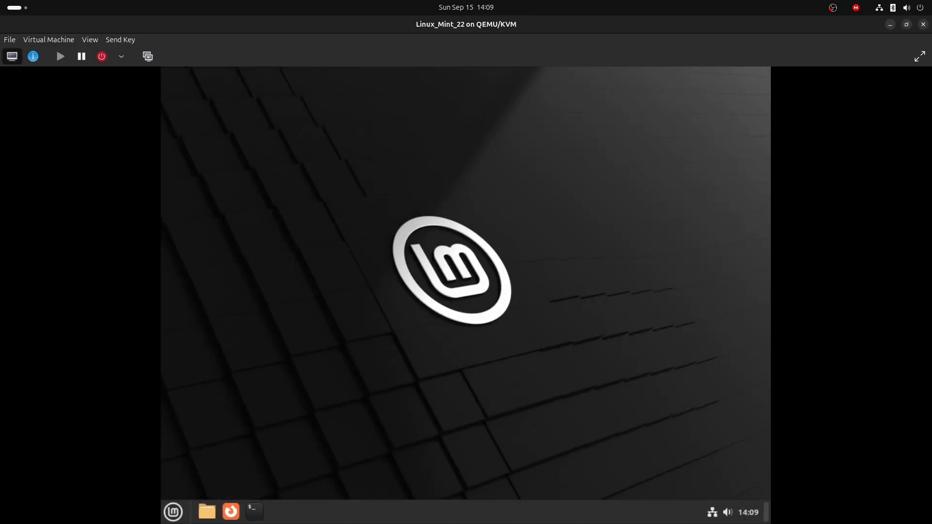
{"action": "left_click", "coordinate": [253, 511]}
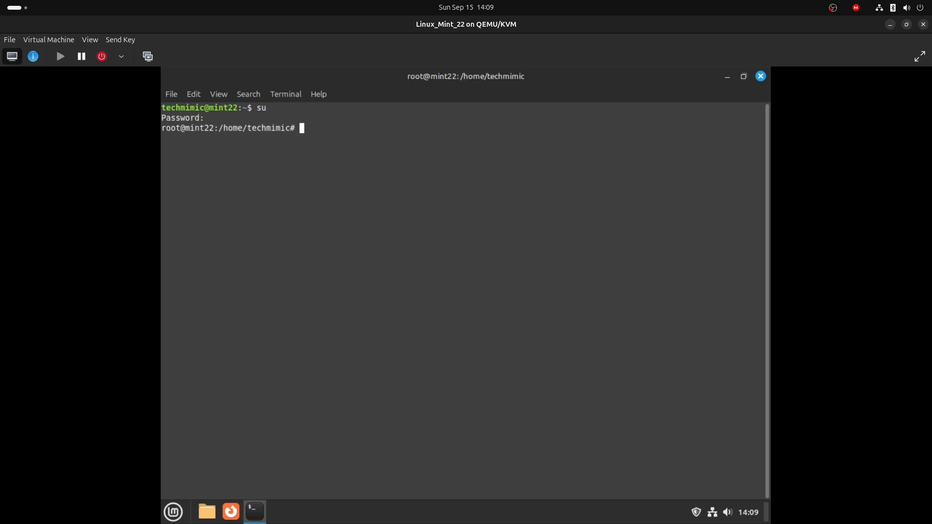
{"action": "type", "text": "use"}
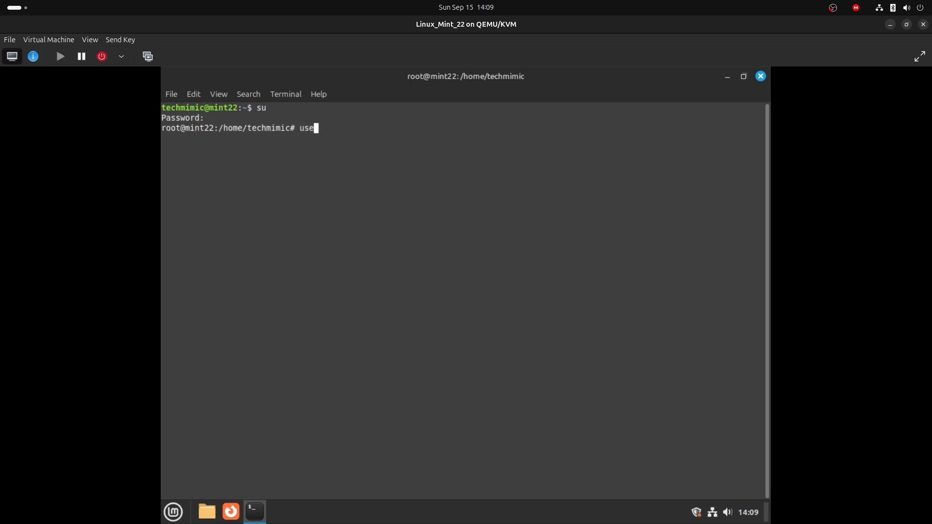
{"action": "type", "text": "rmod -aG sudo"}
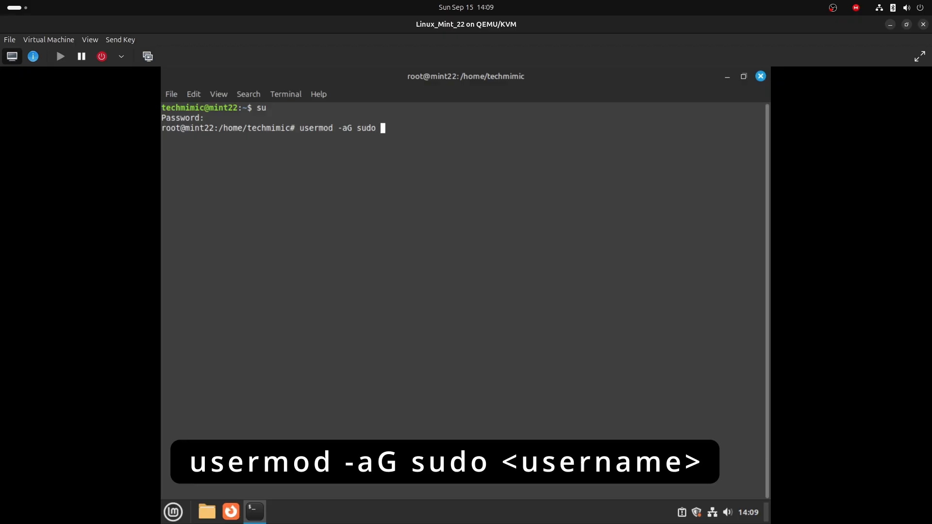
{"action": "type", "text": "techmi"}
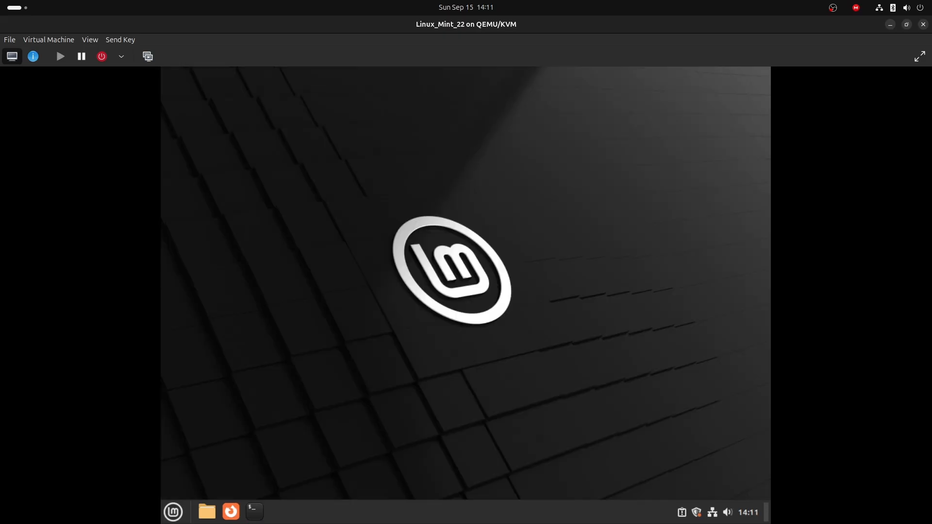
- Run groups and highlight sudo now listed among the account's groups
{"action": "left_click", "coordinate": [278, 512]}
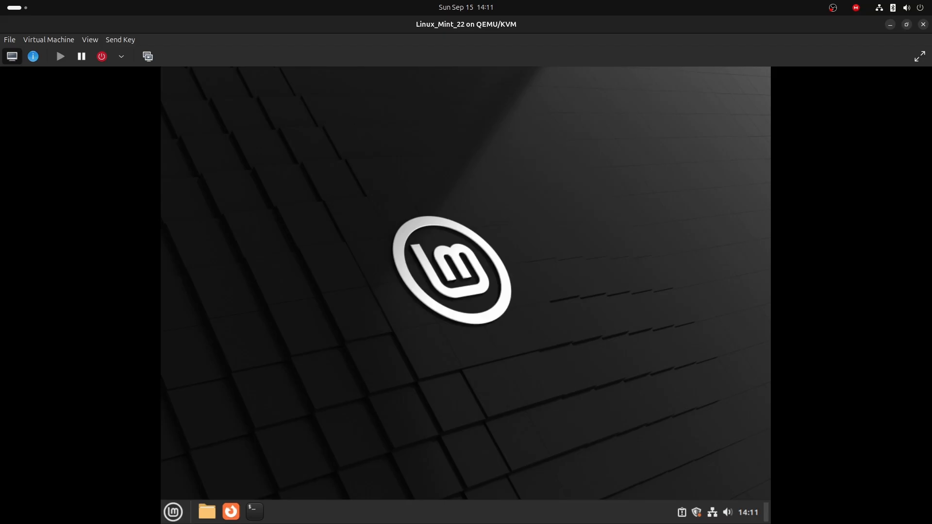
{"action": "type", "text": "groups"}
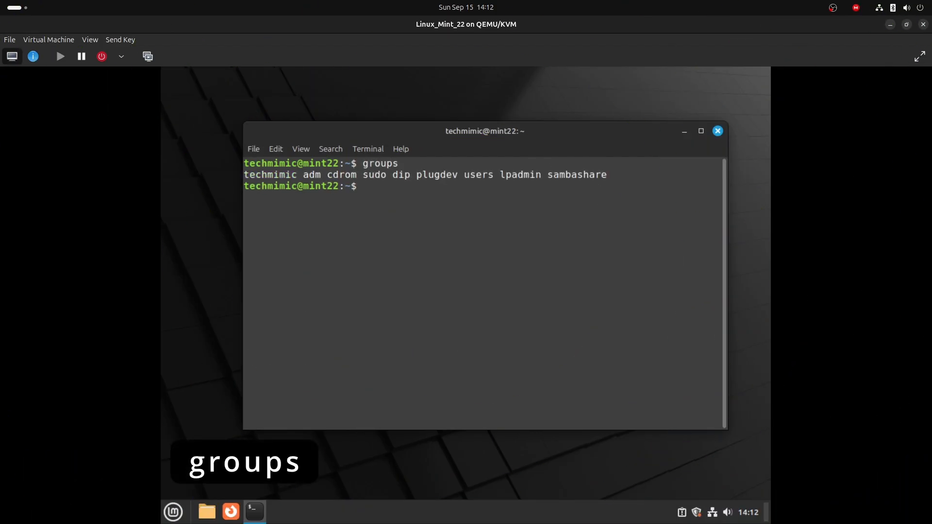
{"action": "double_click", "coordinate": [374, 173]}
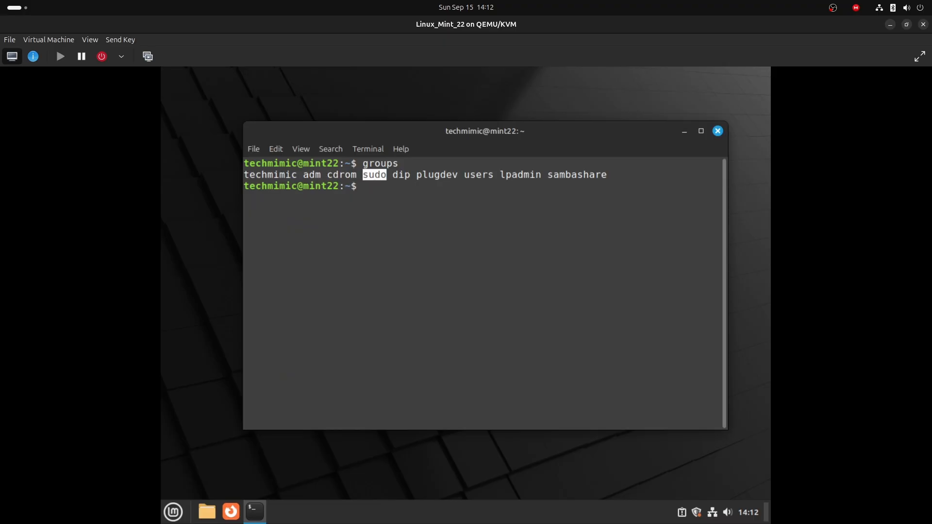
- Install a package with sudo apt install and run sudo visudo, exiting nano unchanged
{"action": "type", "text": "sudo apt inst"}
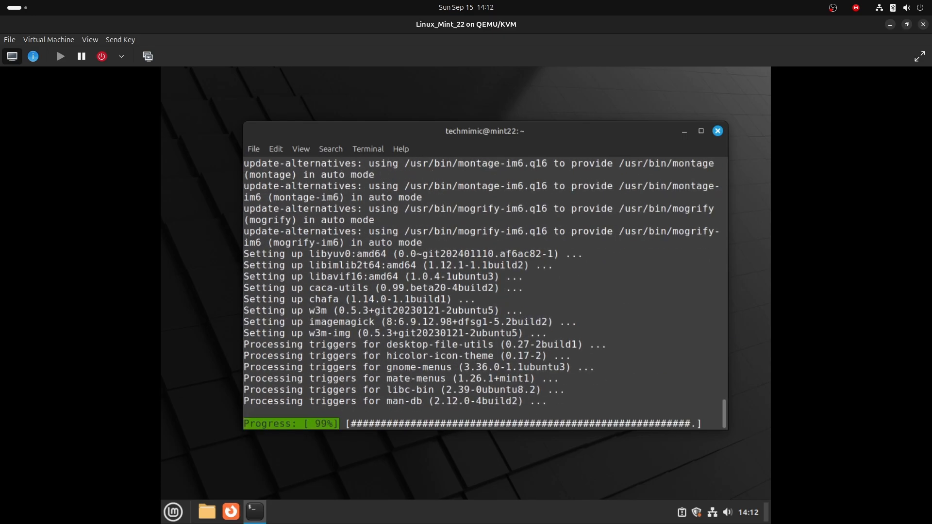
{"action": "type", "text": "sudo v"}
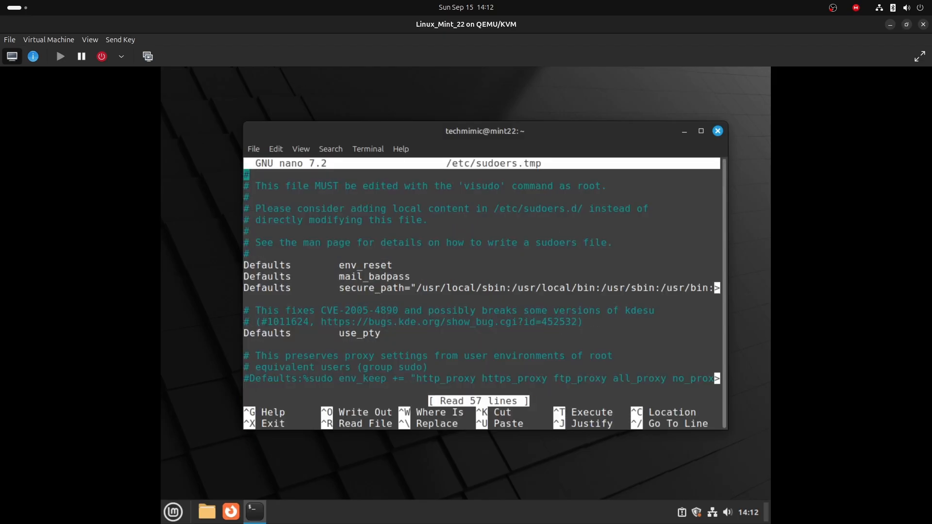
{"action": "key", "text": "ctrl+x"}
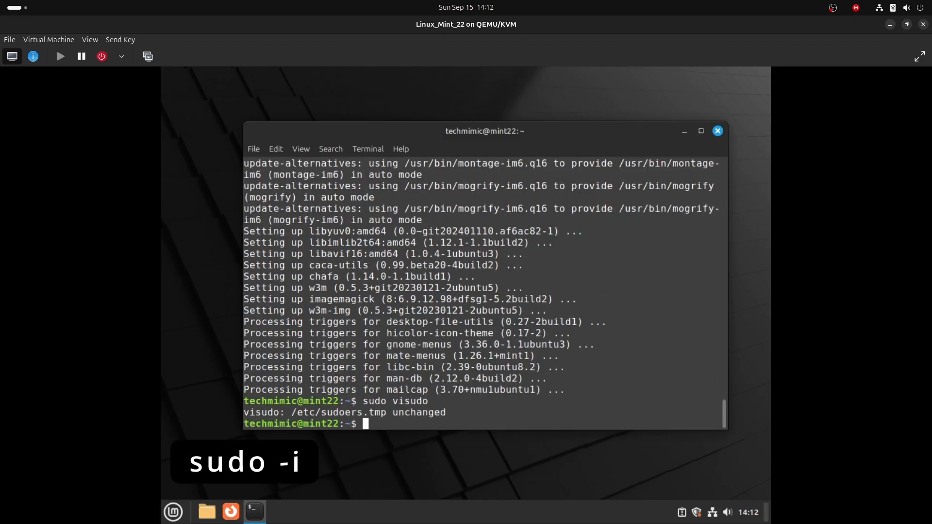